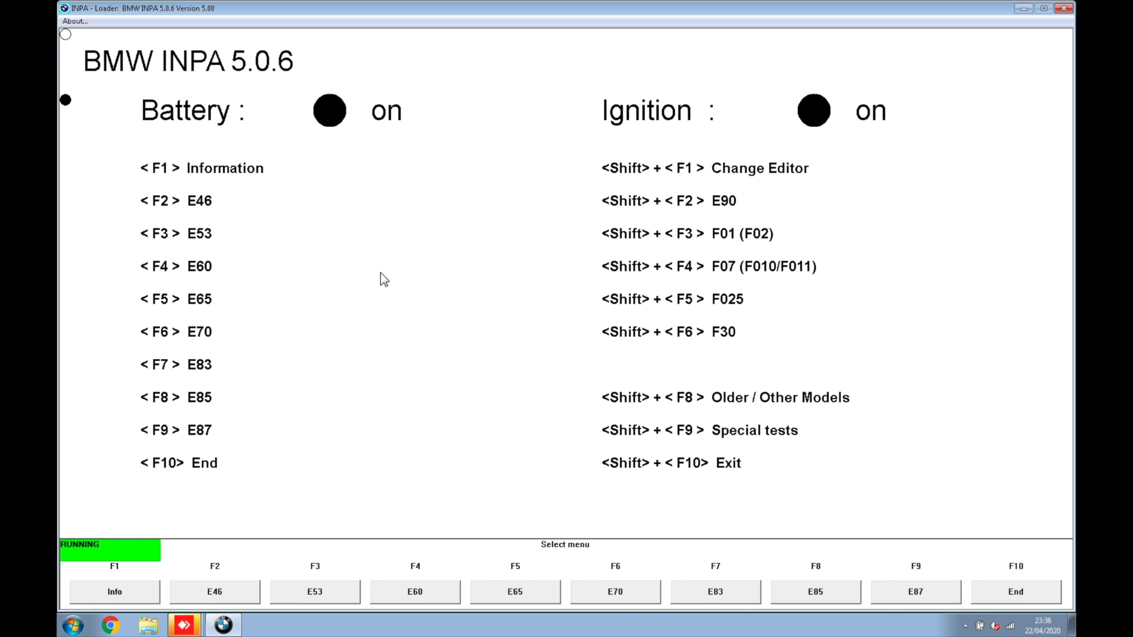
mouse_move(366, 333)
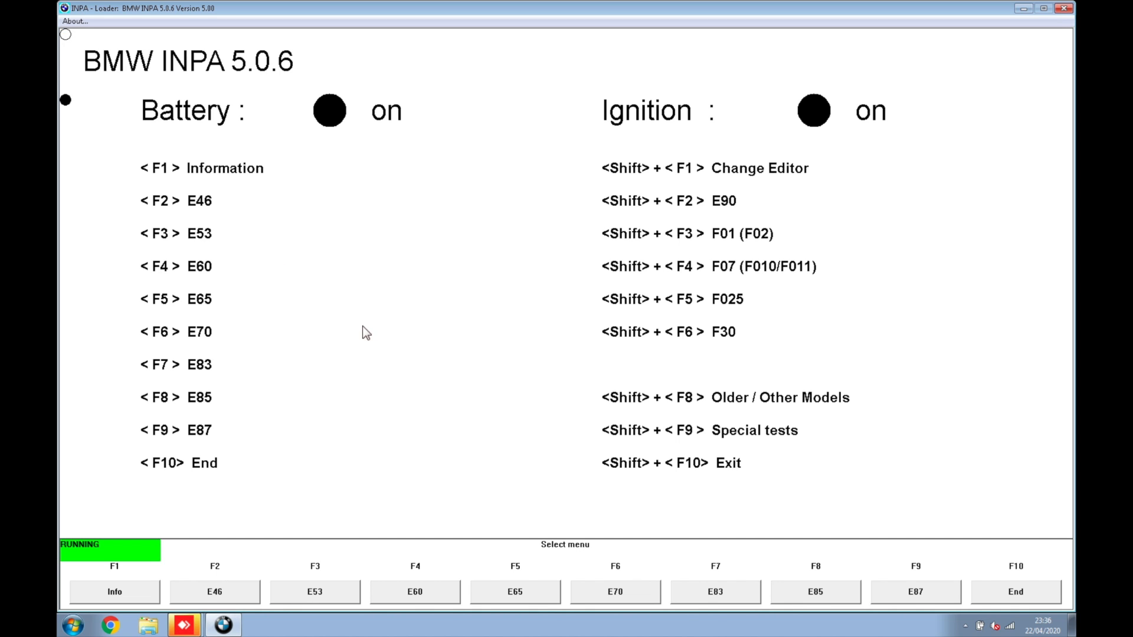
mouse_move(203, 291)
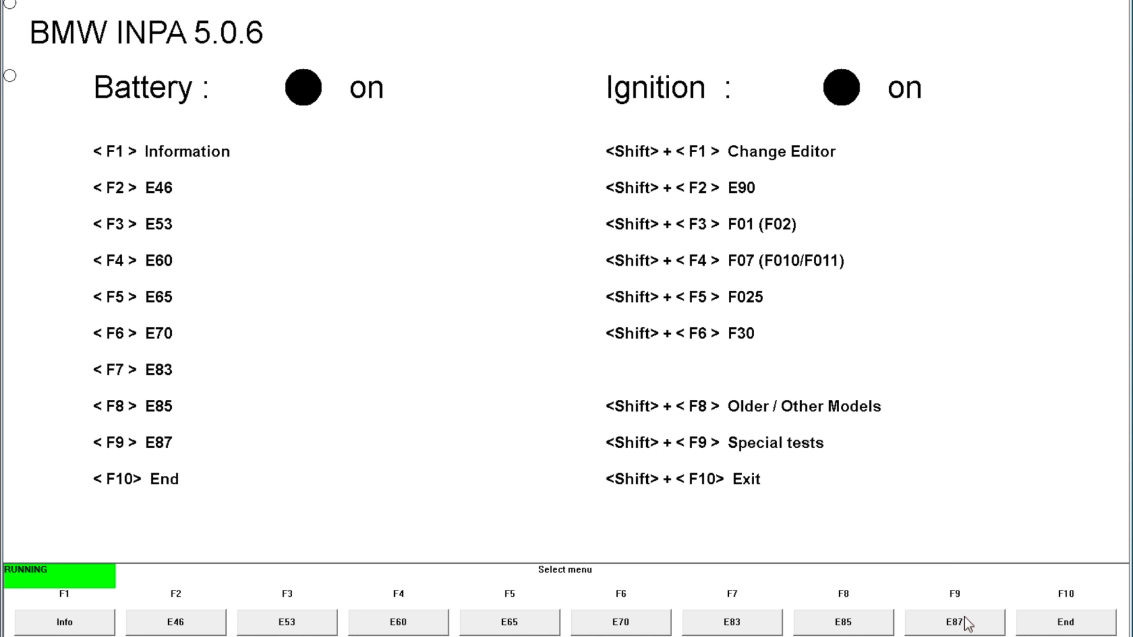
- Load the E87 functional jobs and dismiss the language-variant mismatch warning
left_click(953, 621)
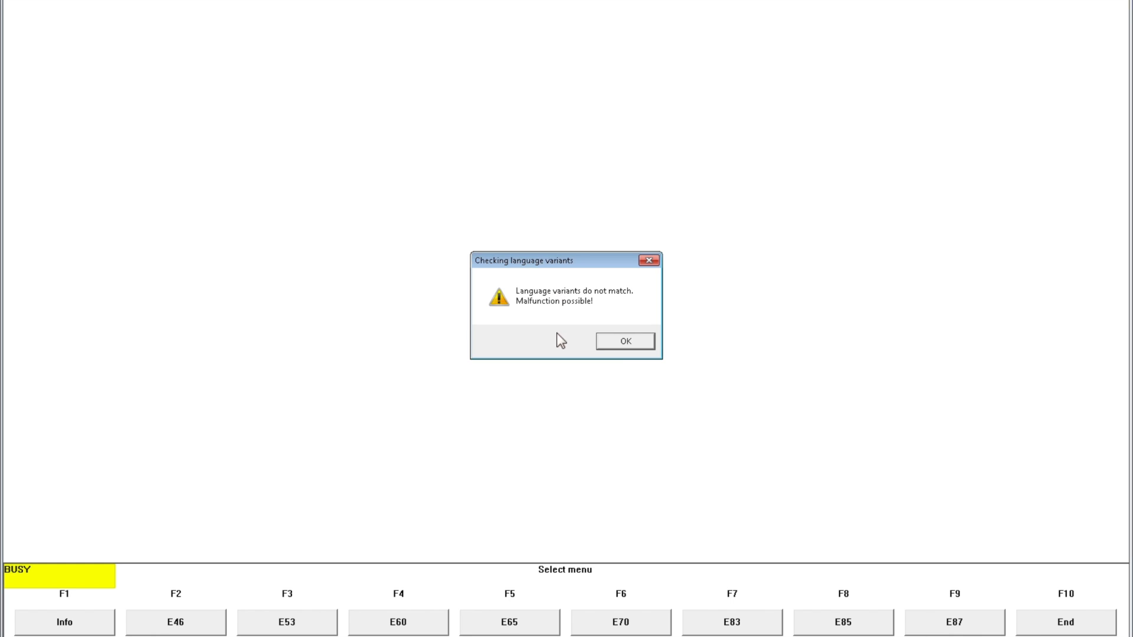
left_click(625, 340)
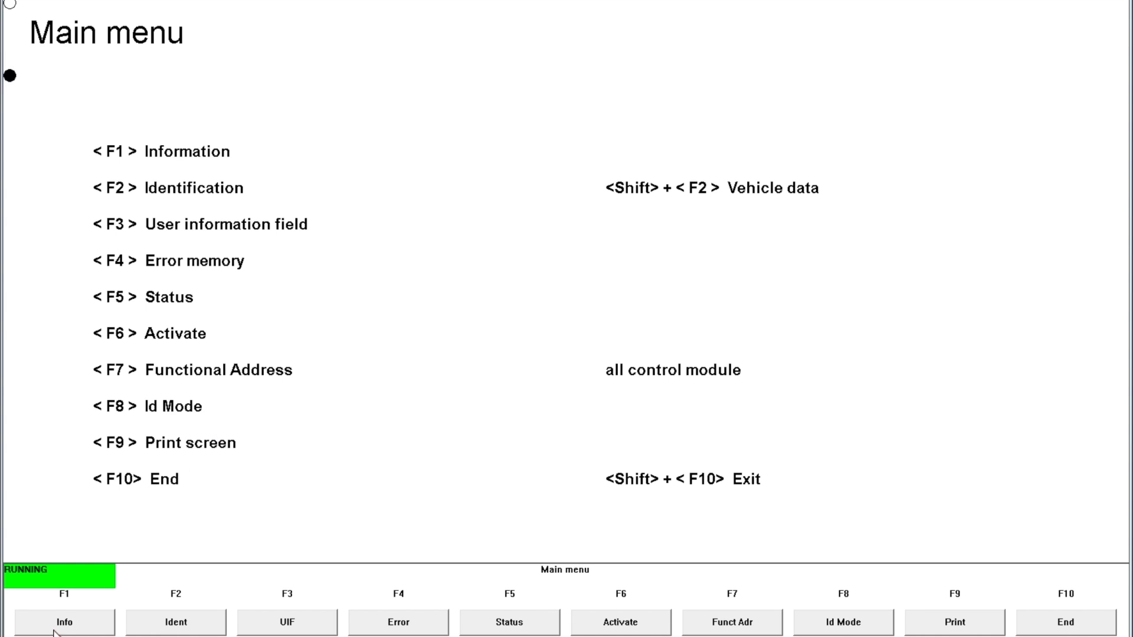
- Show the E87 program and description-file information, then start reading identification
left_click(66, 622)
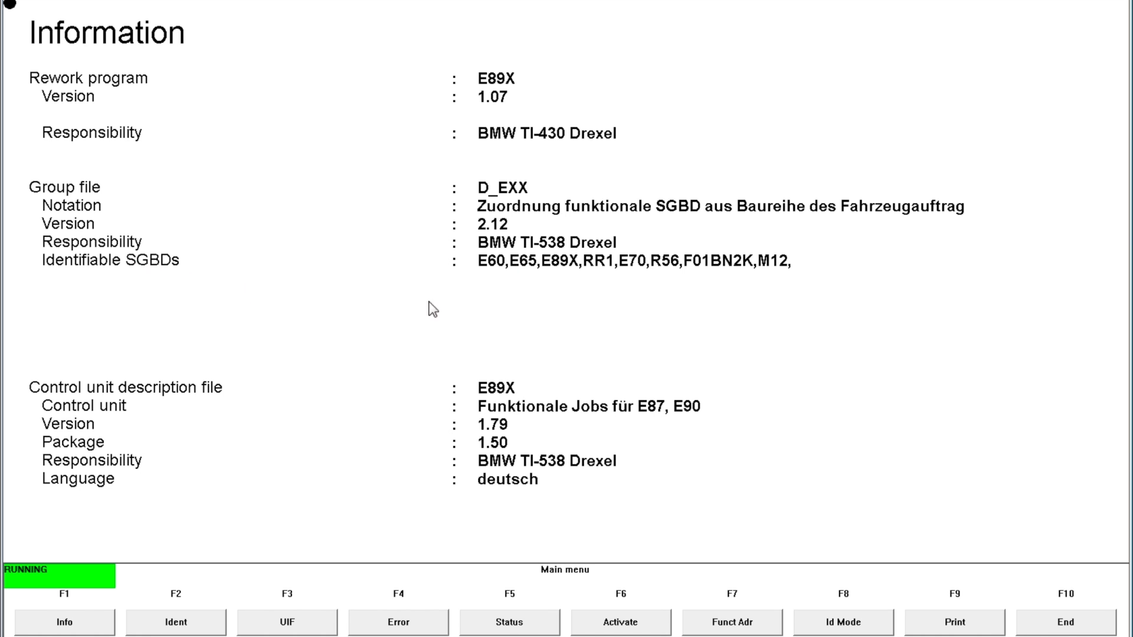
mouse_move(189, 560)
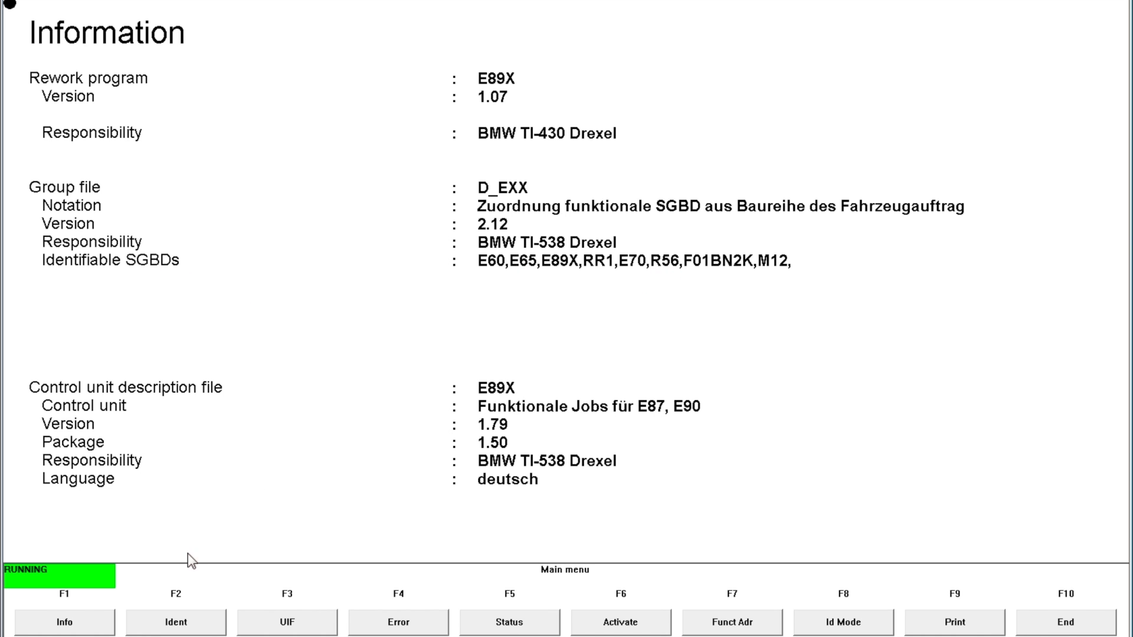
mouse_move(312, 334)
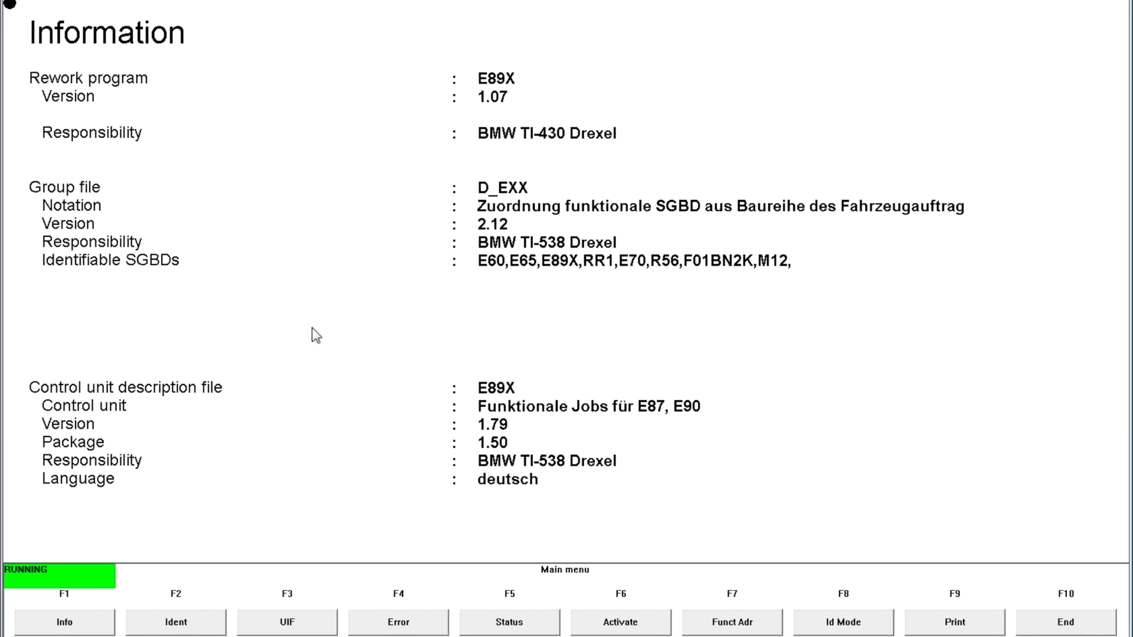
left_click(174, 622)
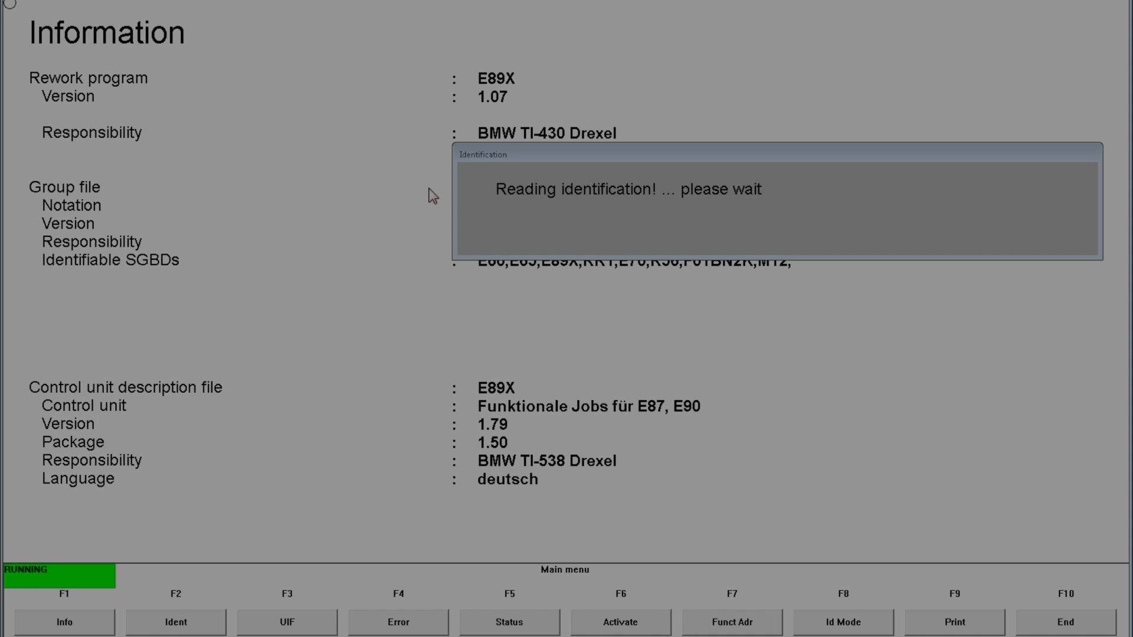